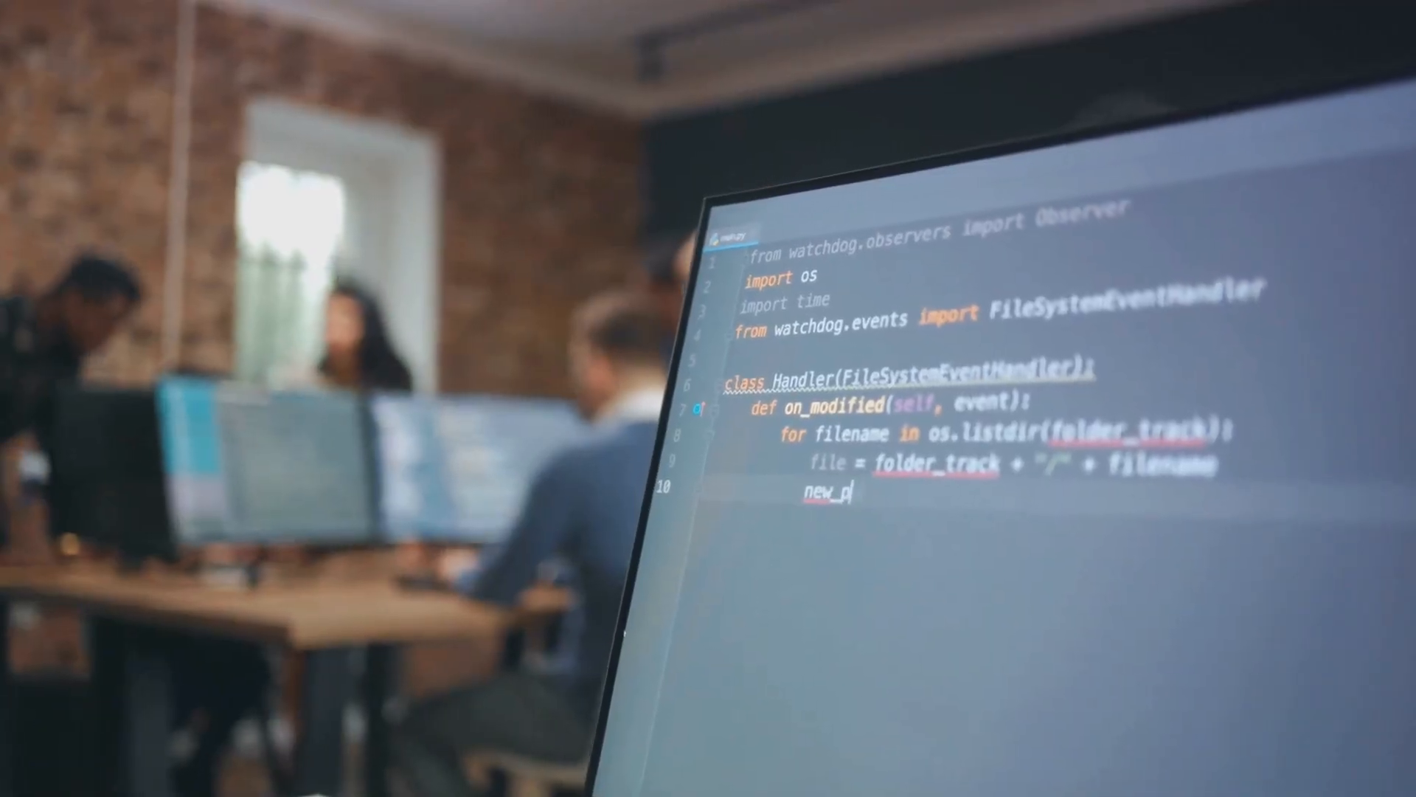
{"action": "type", "text": "ath"}
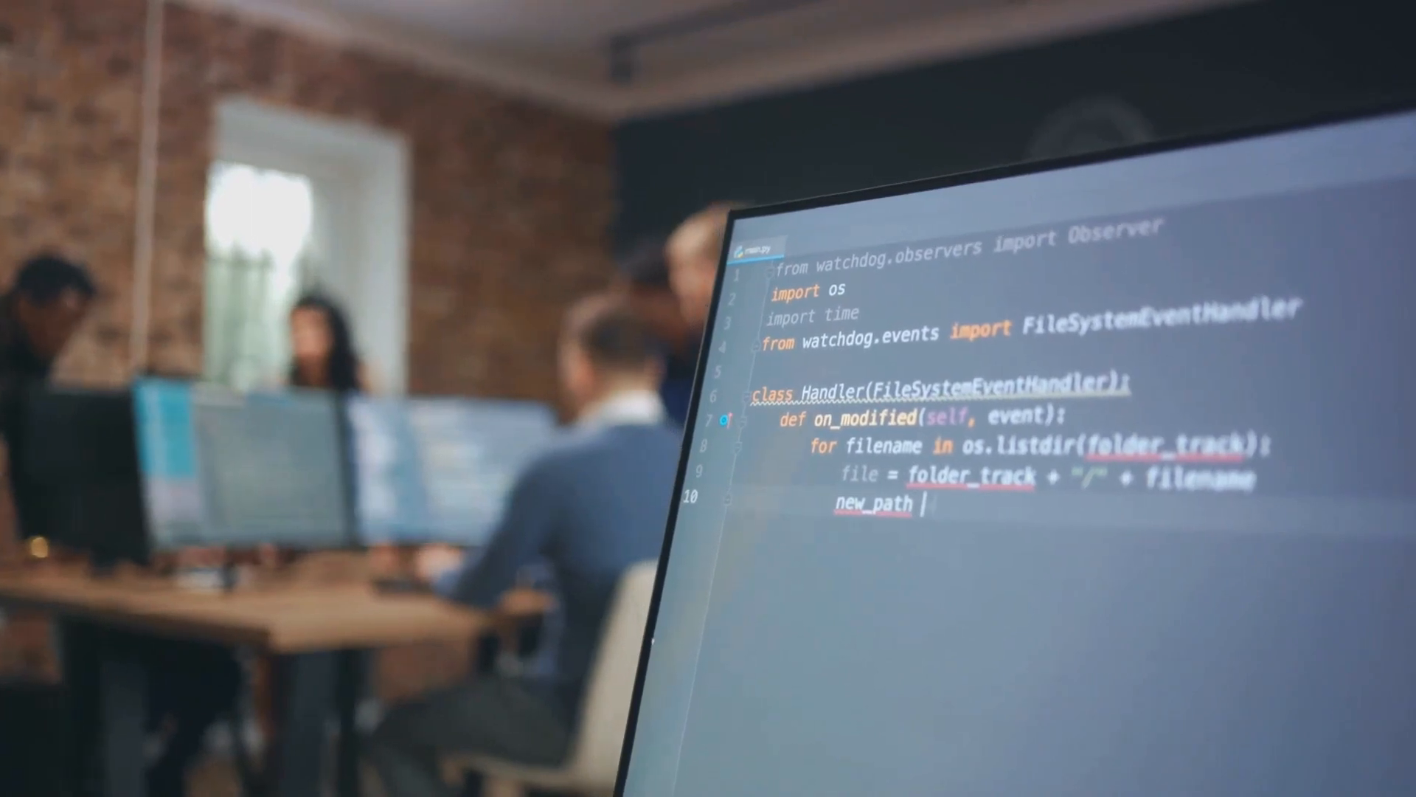
{"action": "type", "text": "= _fol"}
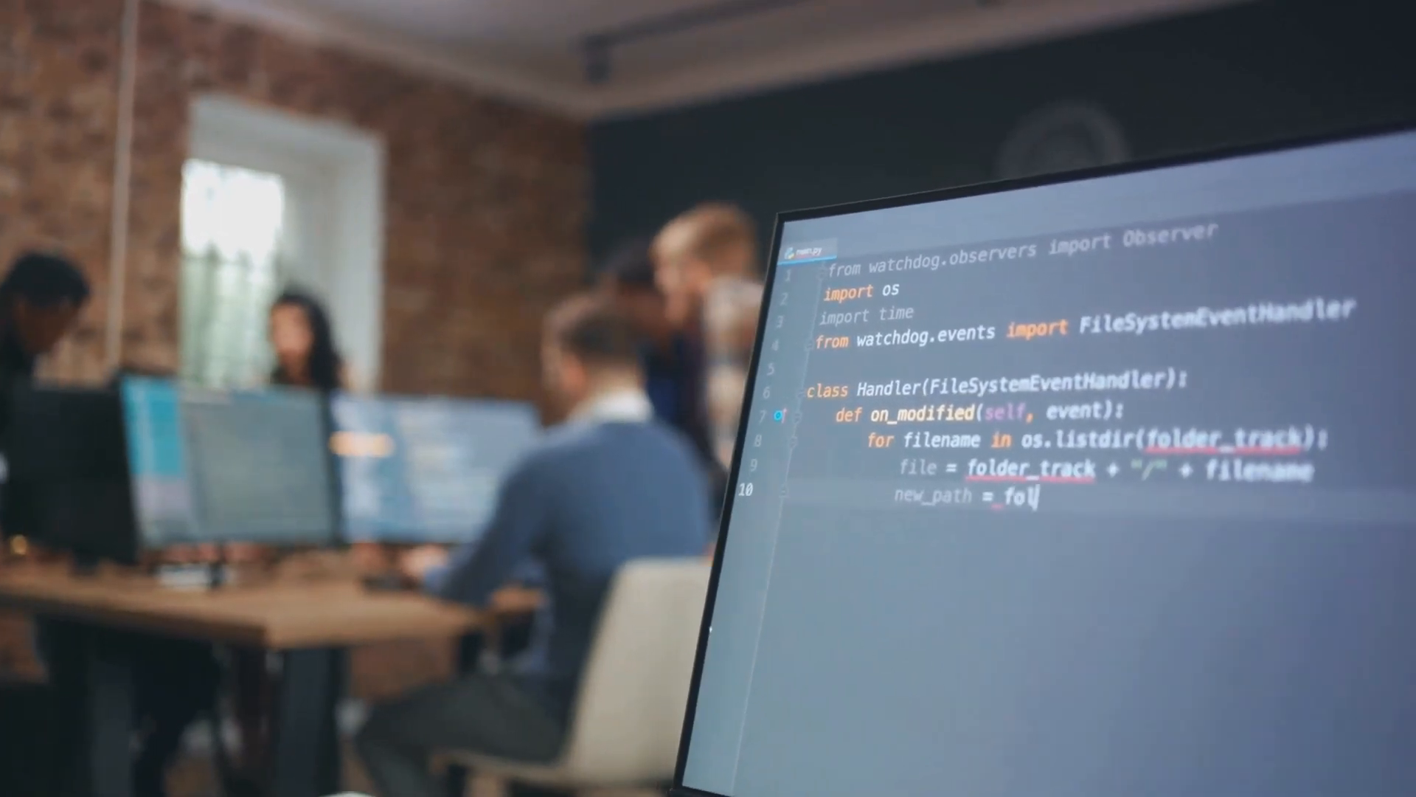